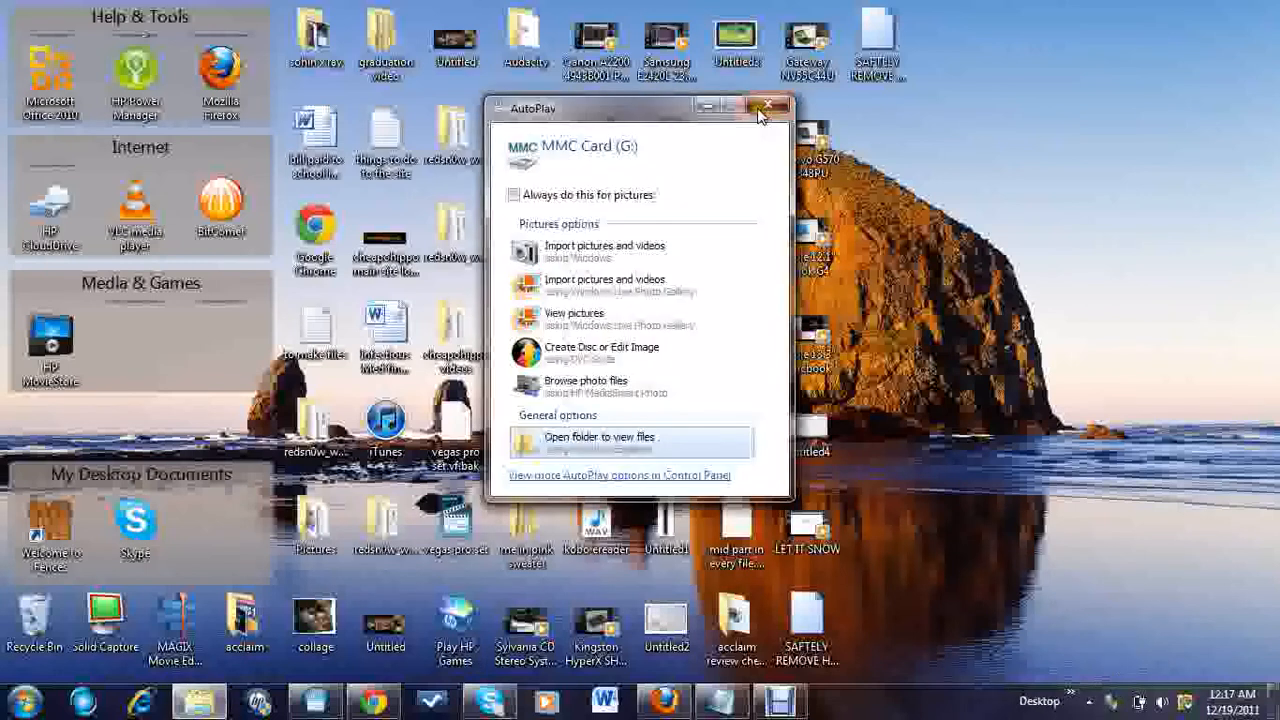
Dismiss the AutoPlay prompt that popped up for the MMC memory card
click(768, 108)
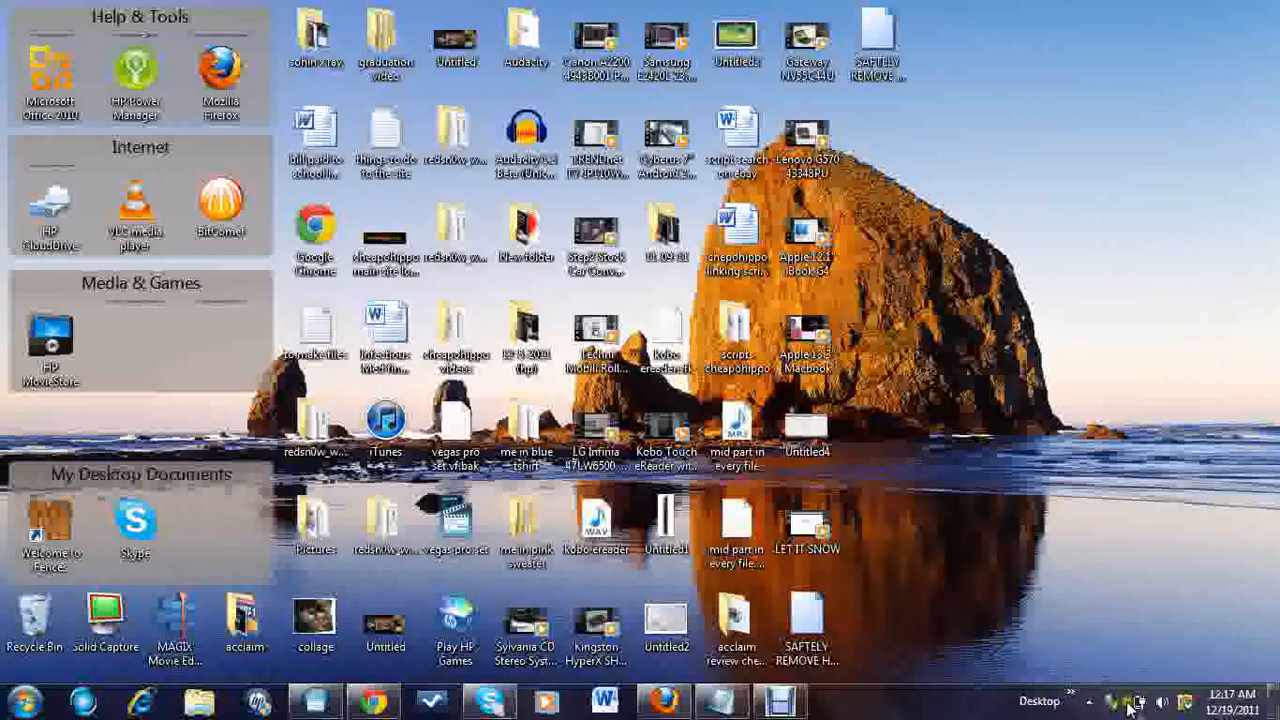
mouse_move(1136, 700)
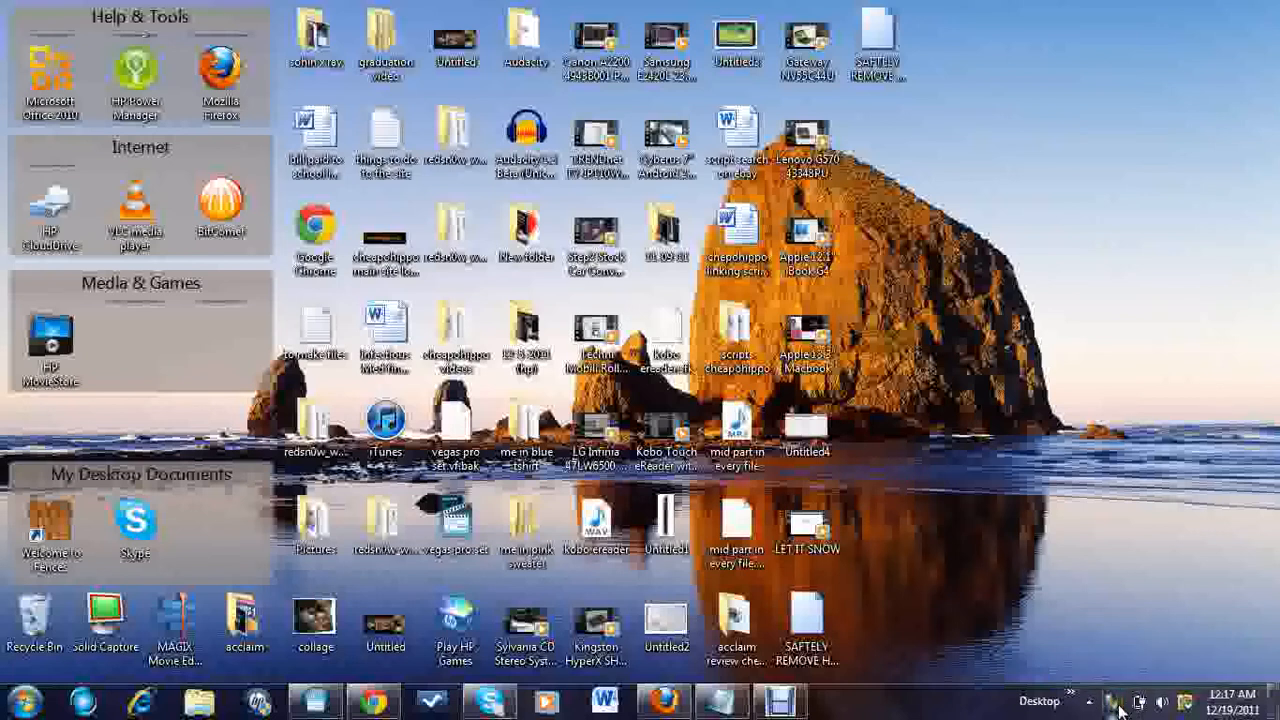
mouse_move(1108, 704)
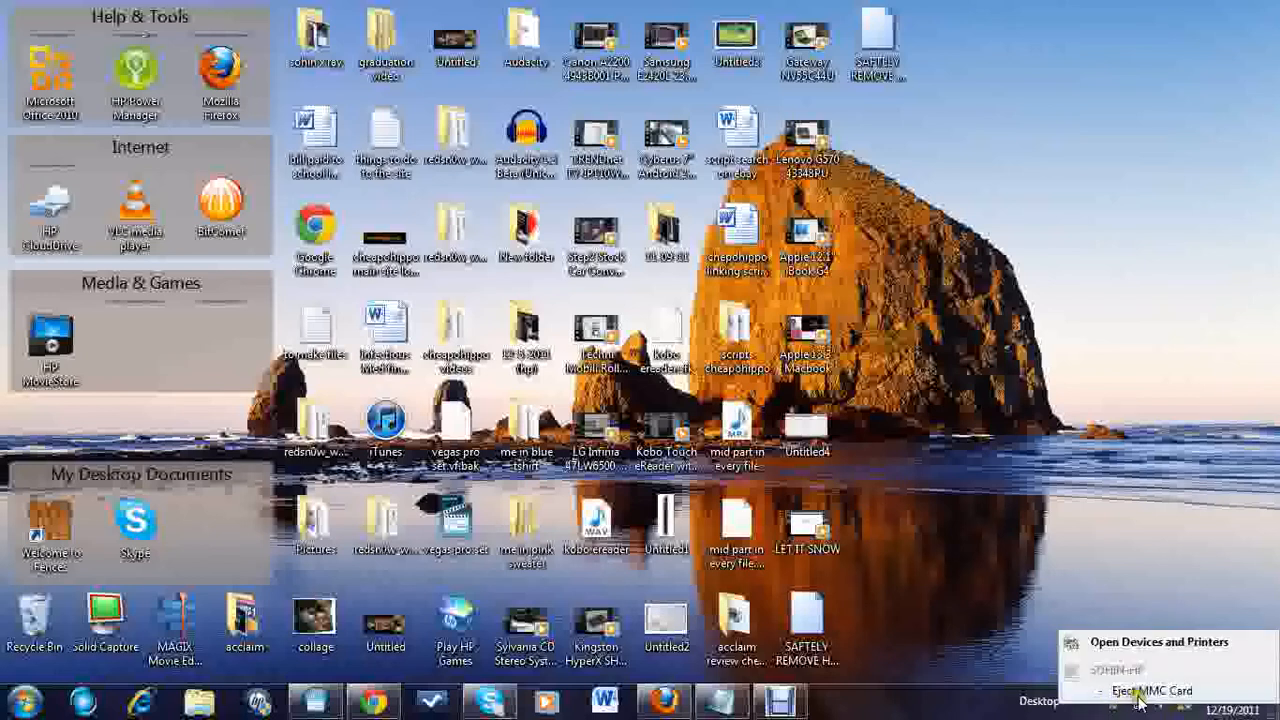
Eject the MMC card from the tray icon, then begin a New > Shortcut on the desktop
click(1152, 692)
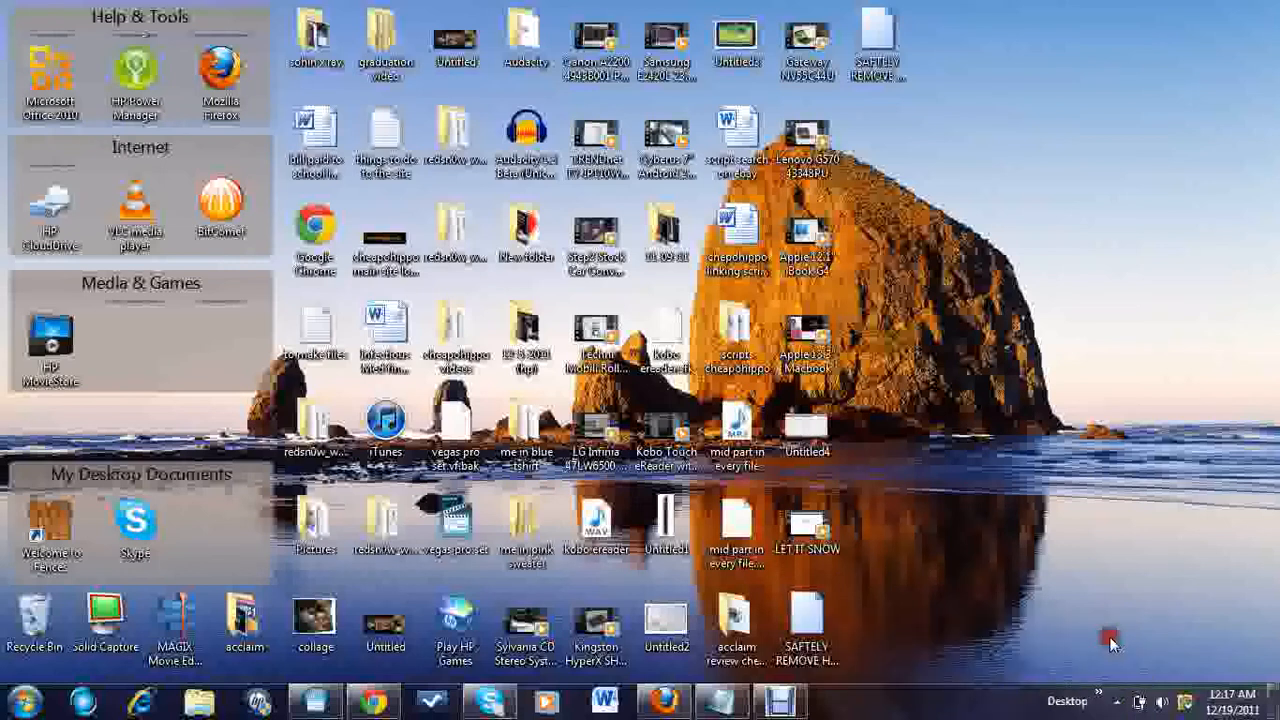
mouse_move(940, 136)
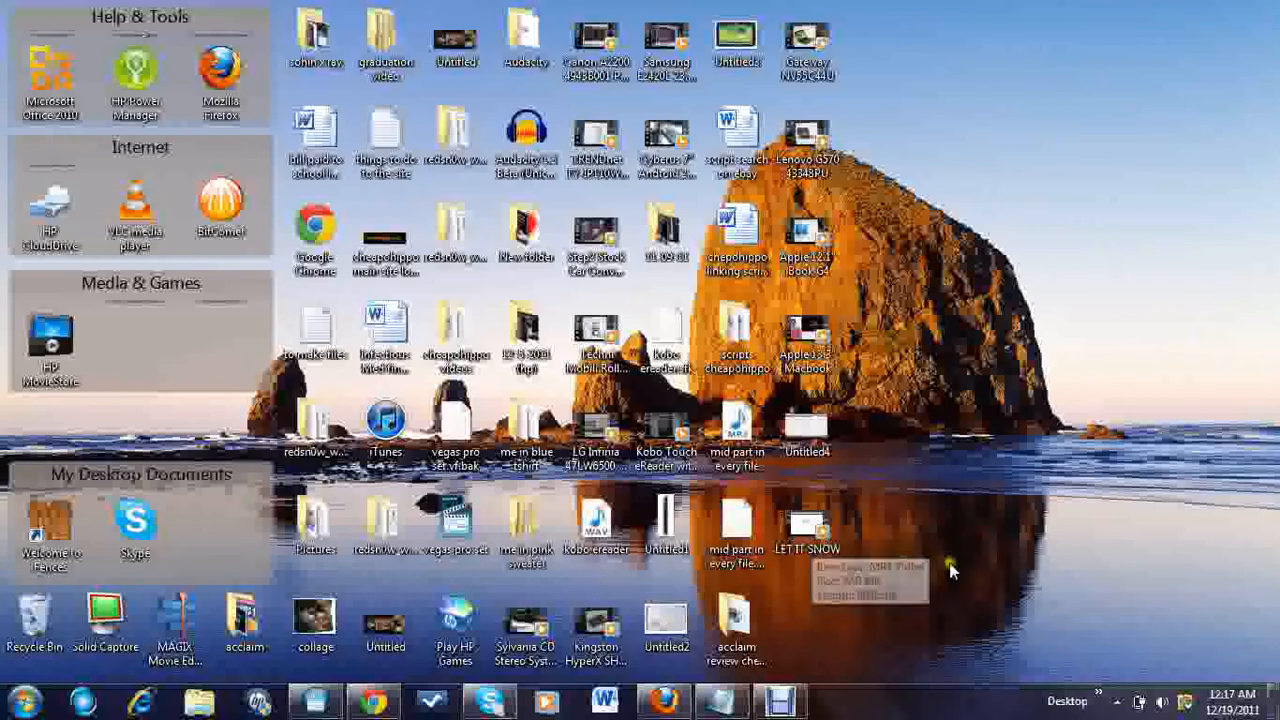
mouse_move(1004, 348)
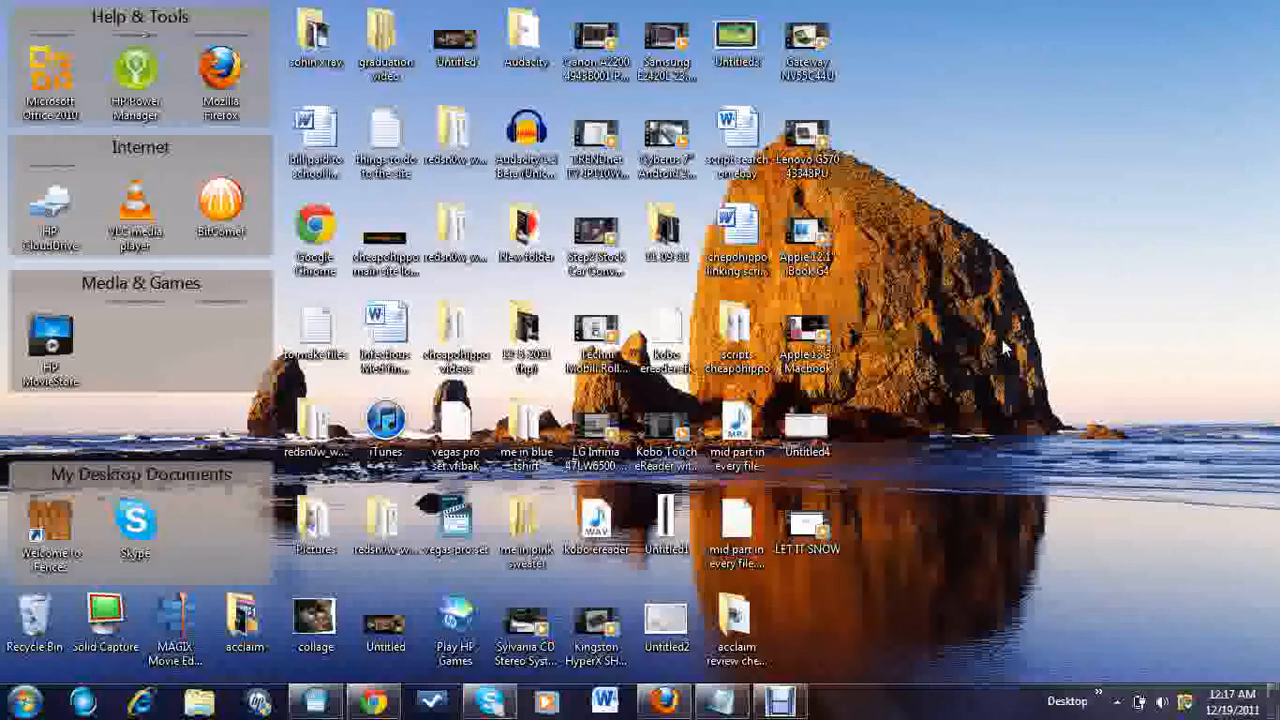
mouse_move(1000, 344)
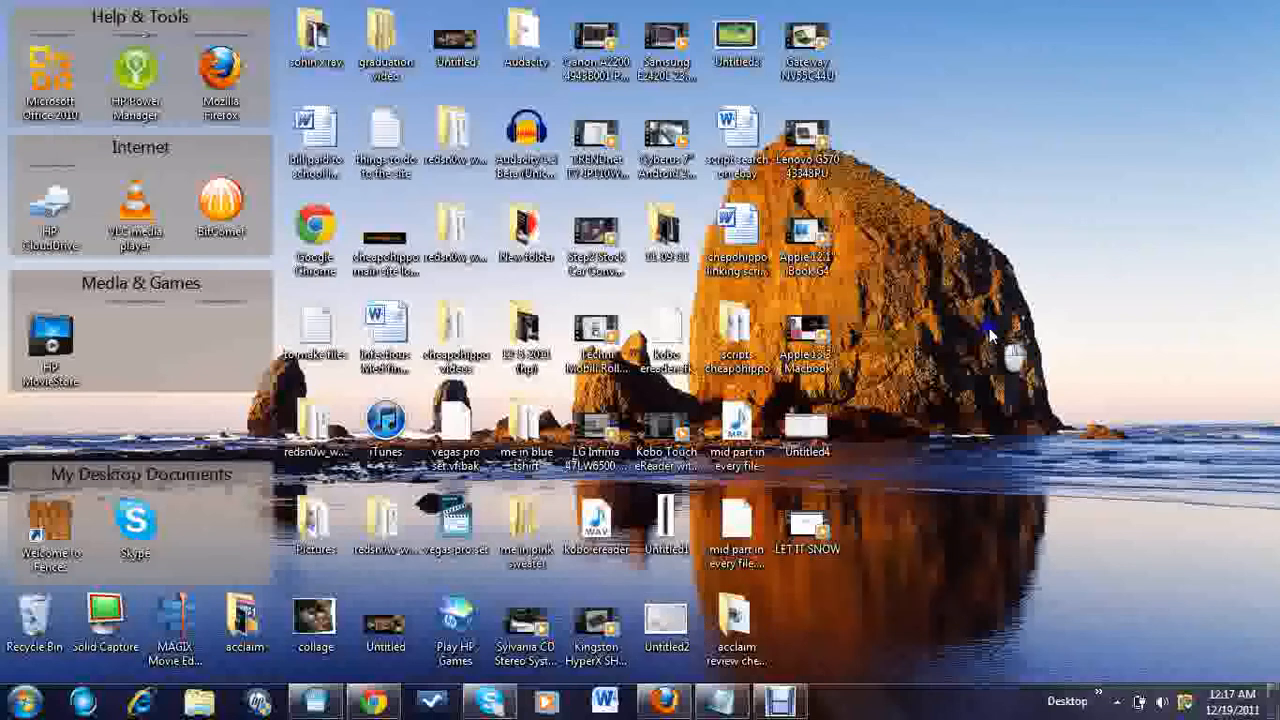
mouse_move(1060, 264)
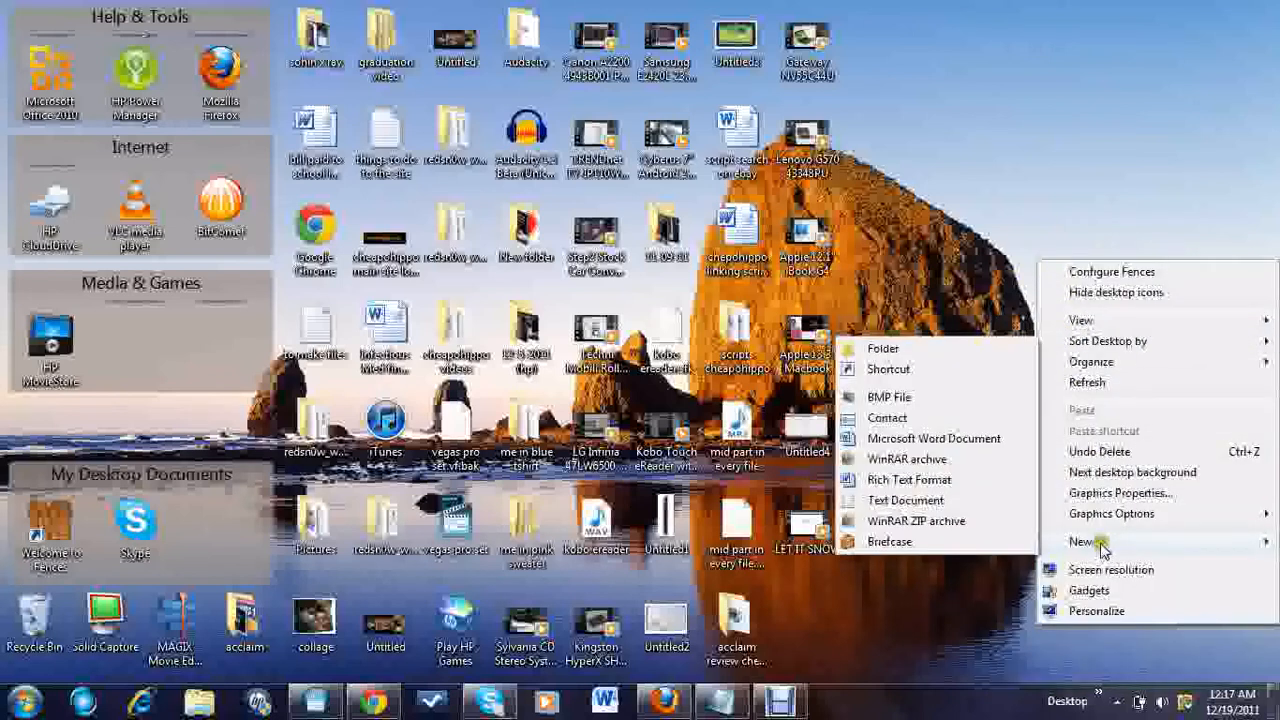
mouse_move(900, 410)
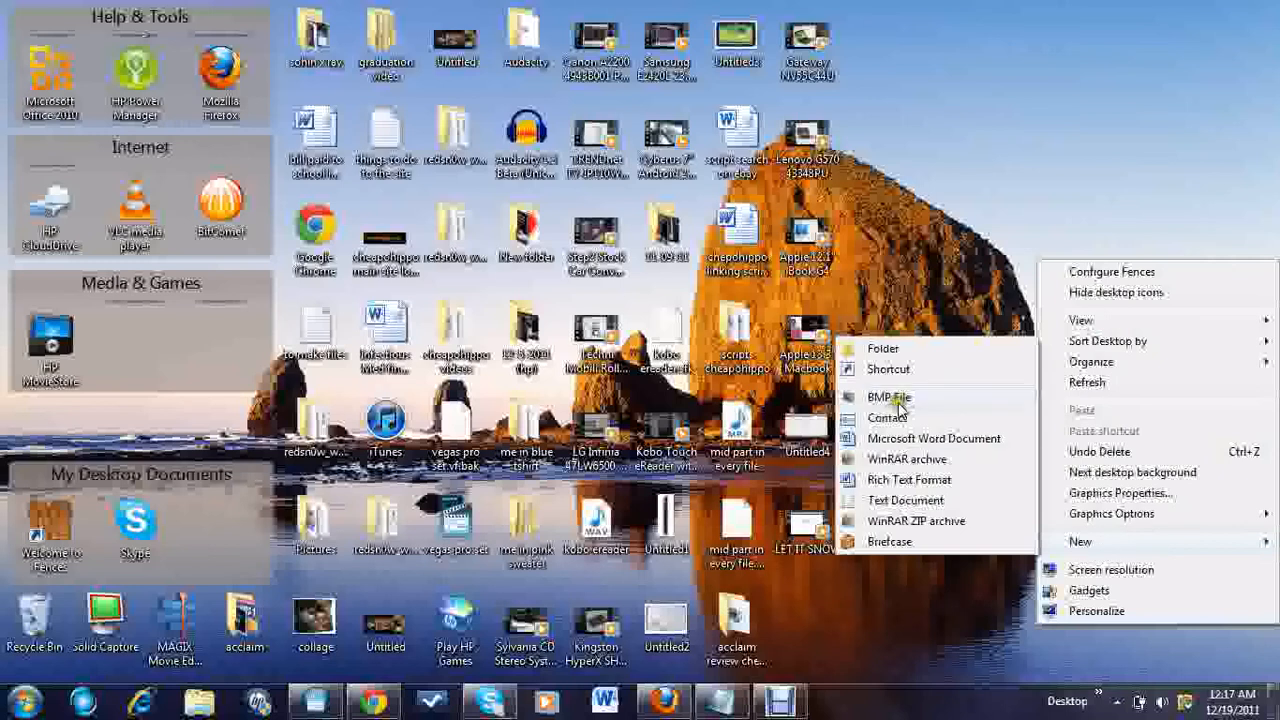
click(888, 368)
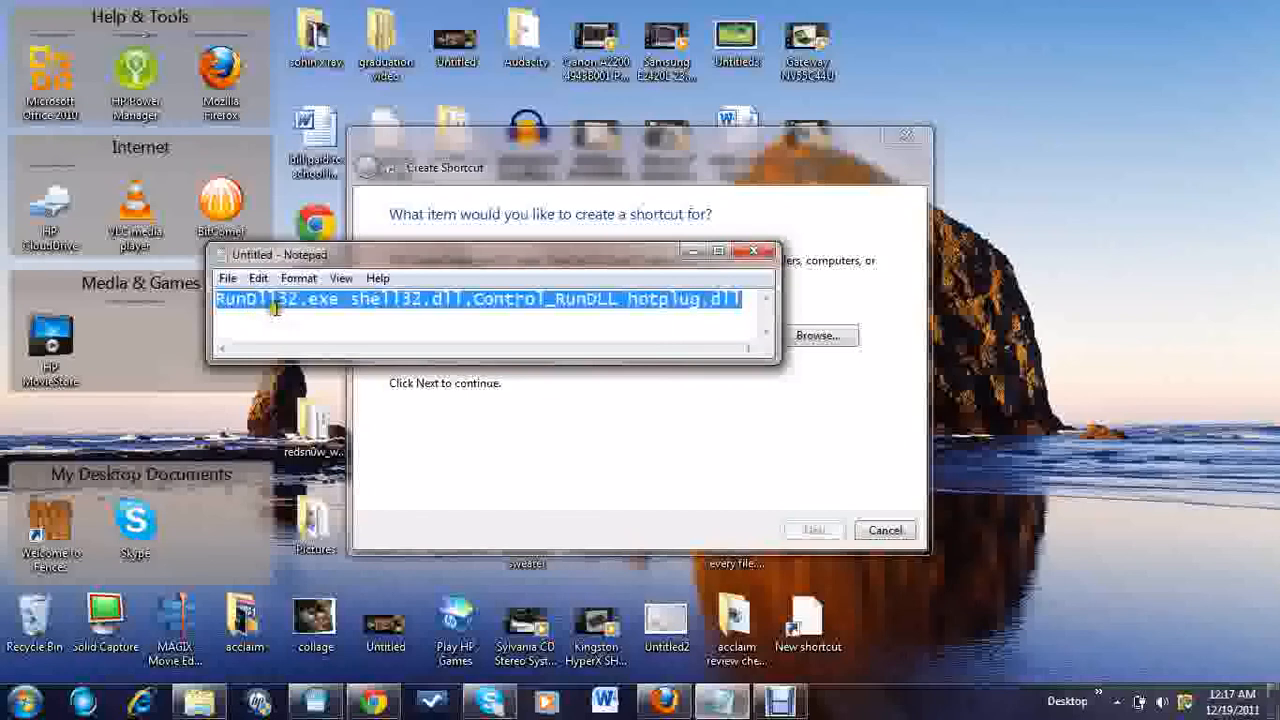
mouse_move(404, 308)
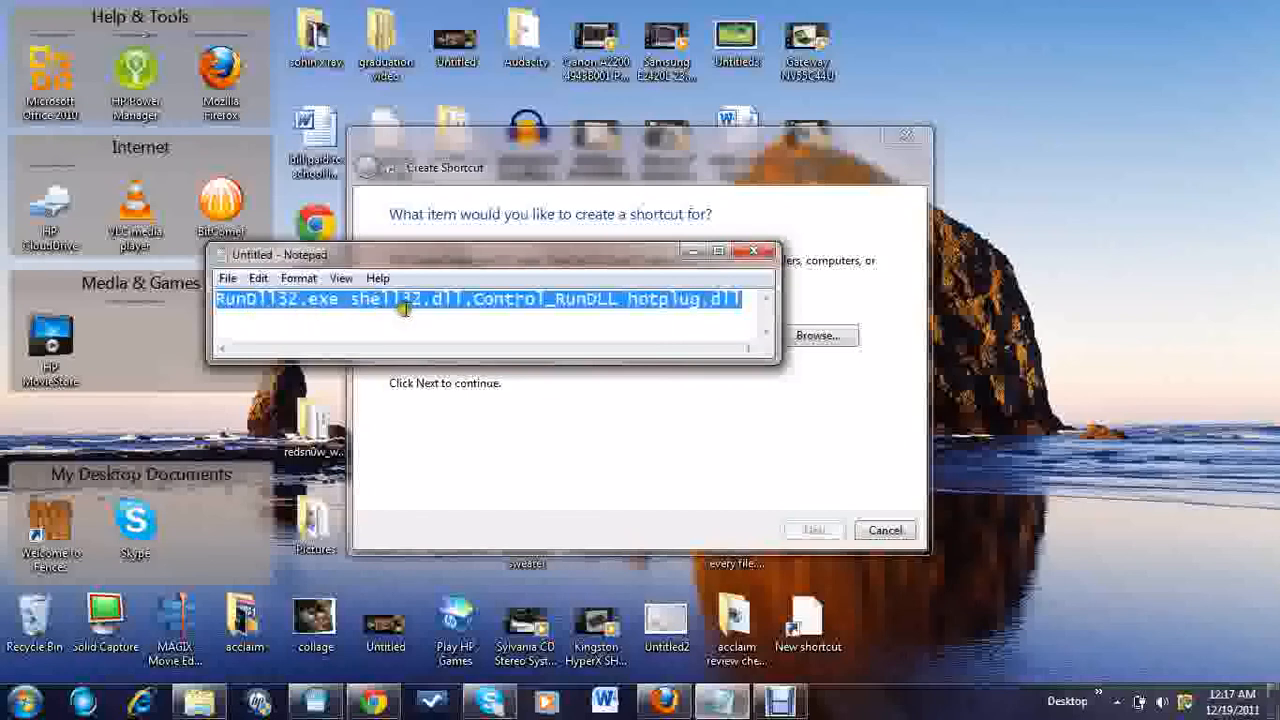
mouse_move(576, 312)
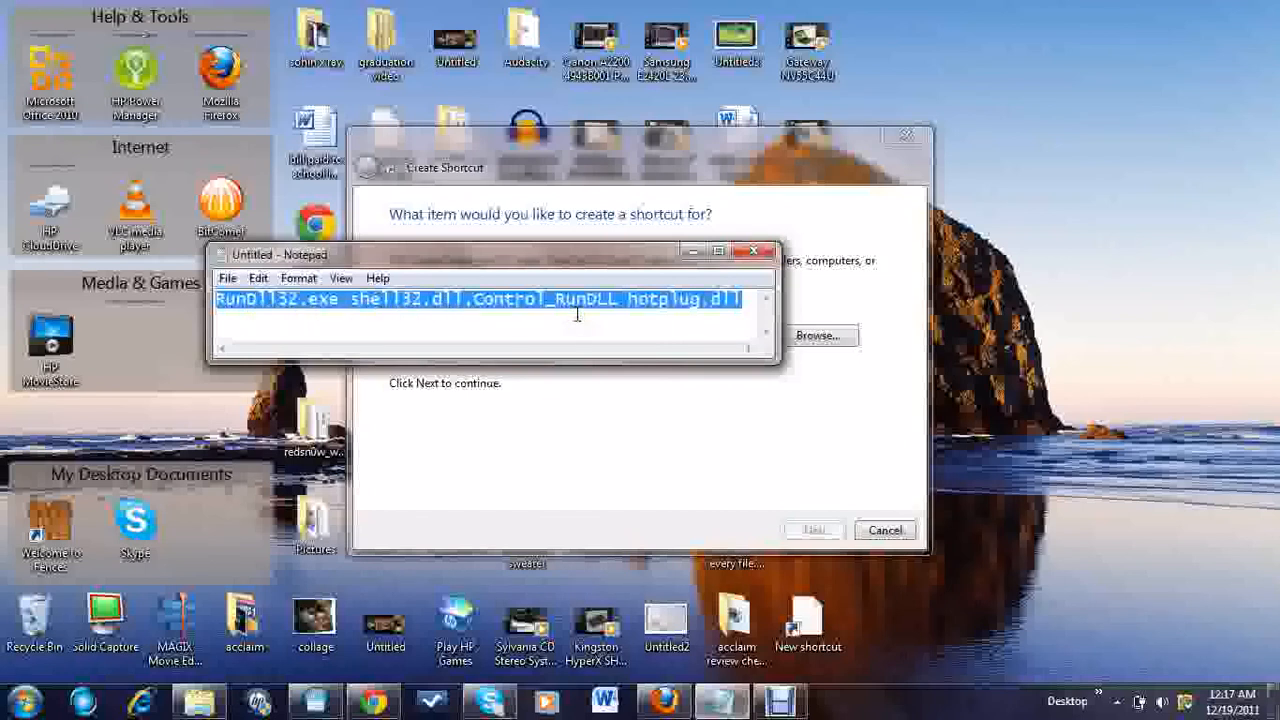
mouse_move(698, 312)
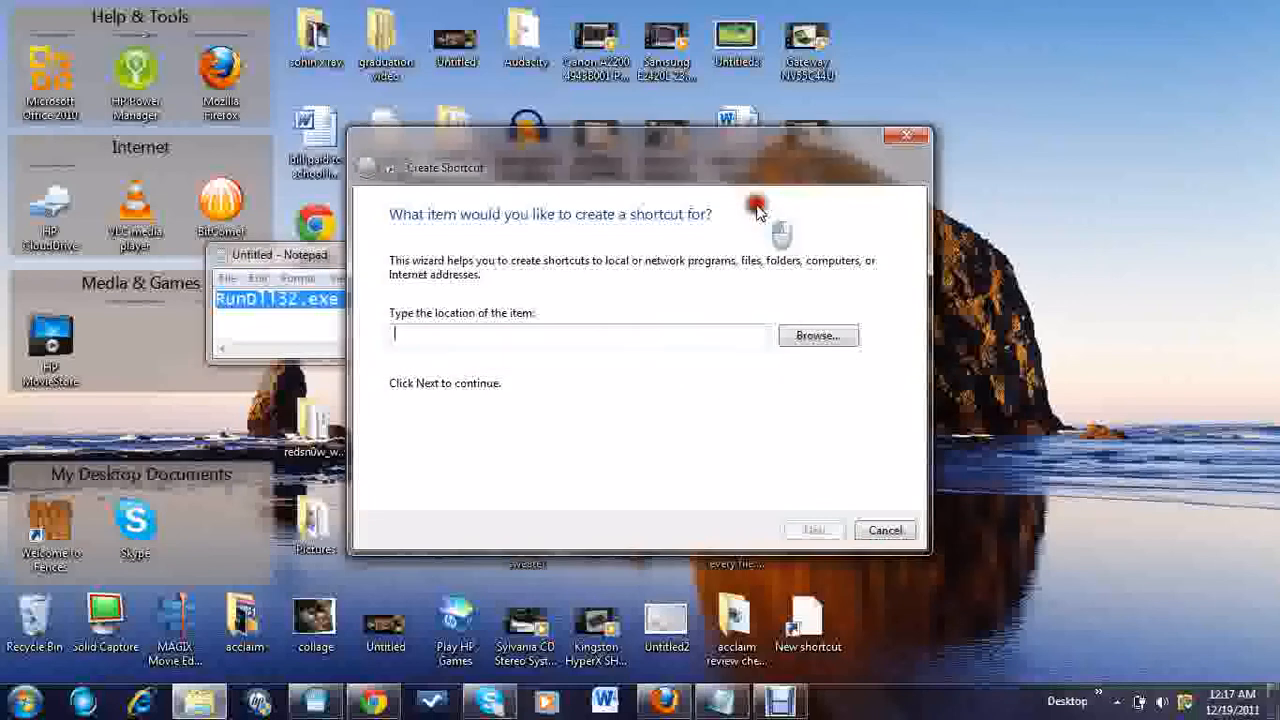
Set the shortcut location to 'RunDll32.exe shell32.dll,Control_RunDLL hotplug.dll' and continue
text(RunDll32.exe shell32.dll,Control_RunDLL hotplug.dll)
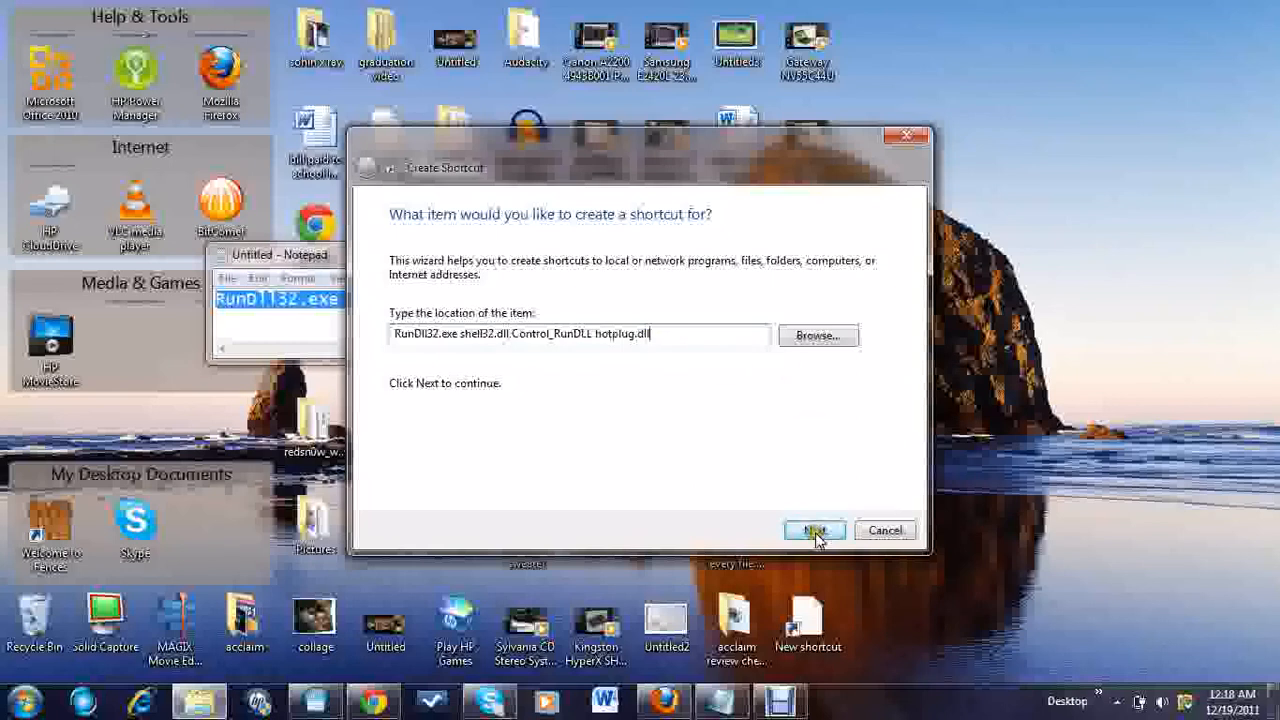
click(812, 530)
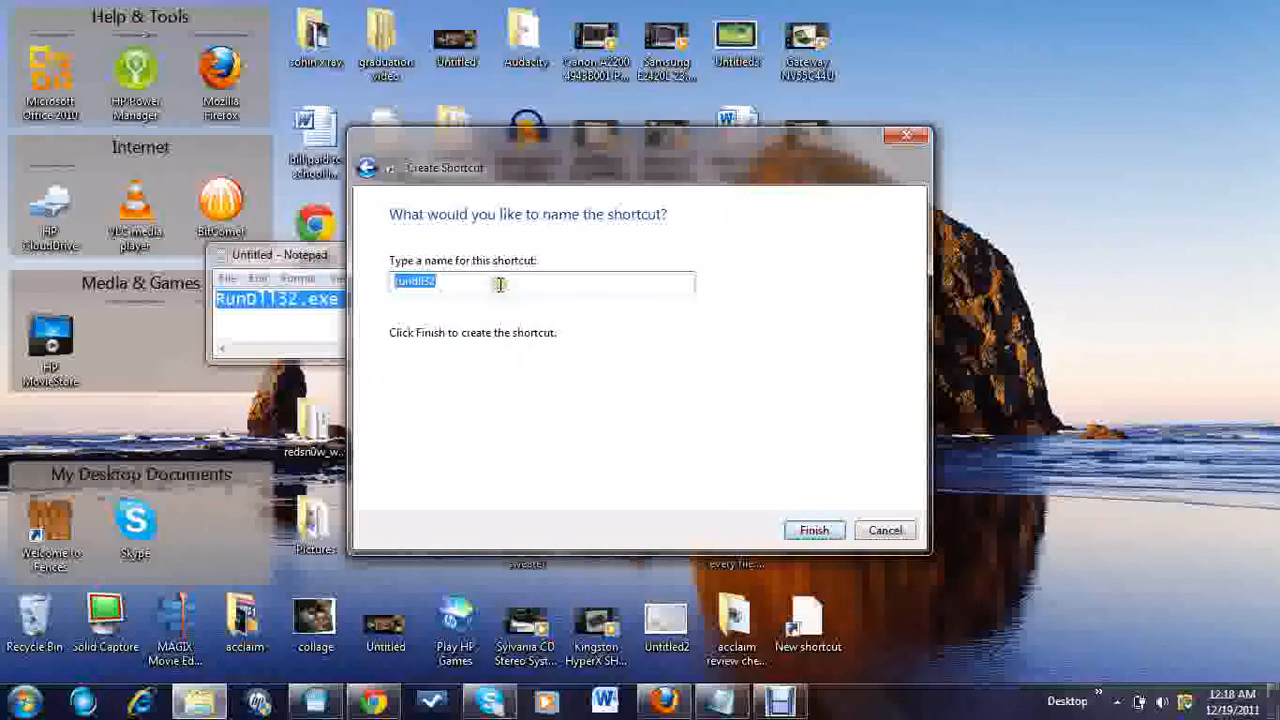
mouse_move(310, 292)
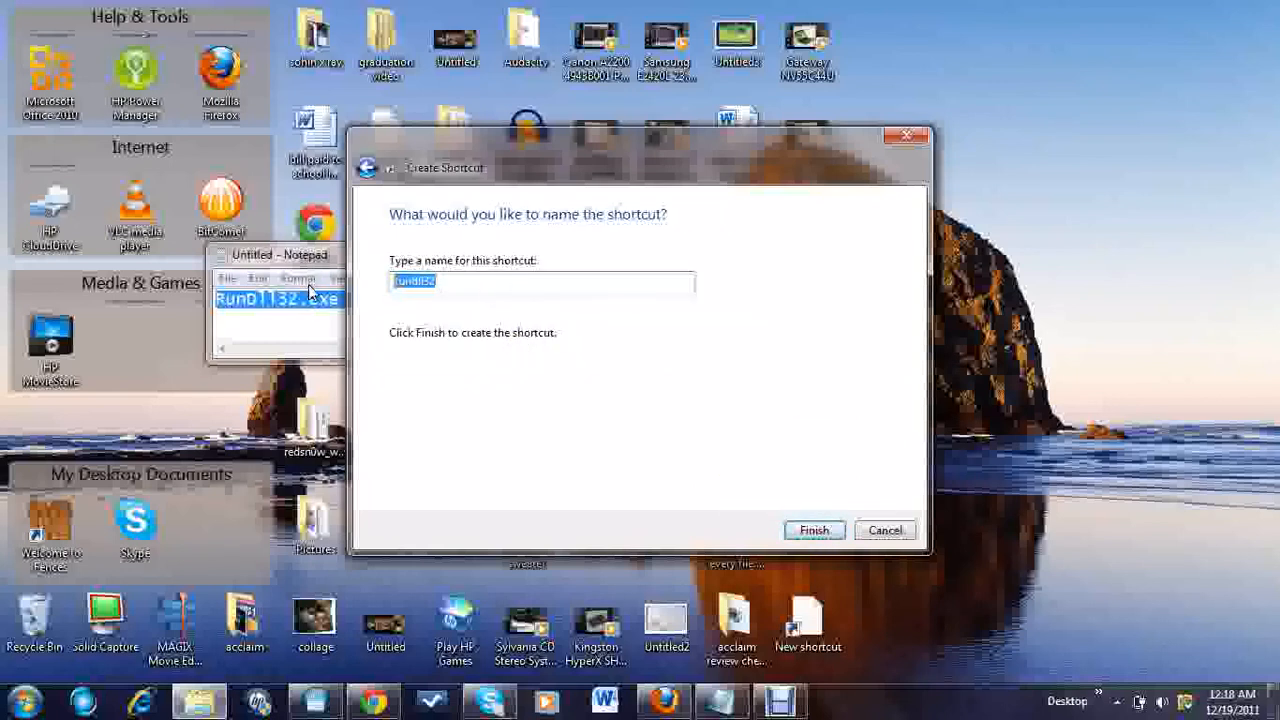
Name the shortcut 'Safely Remove Hardware' and finish creating it
text(SAFT)
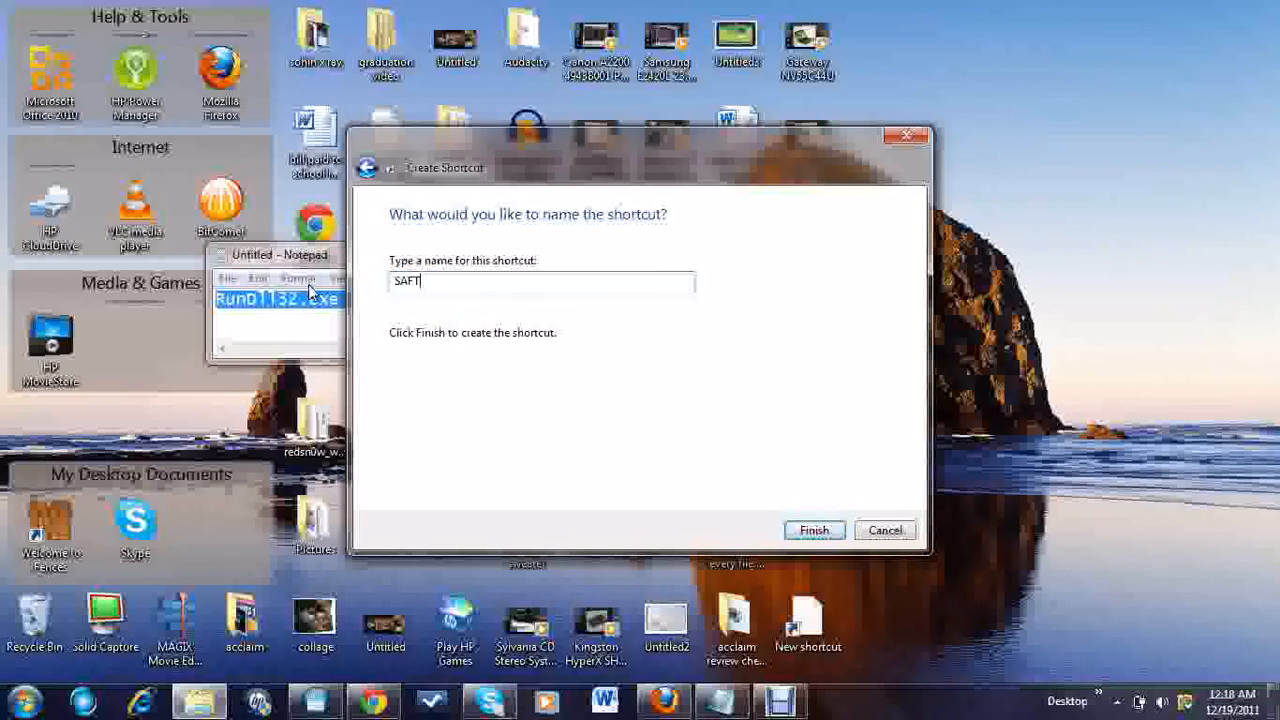
text(ELY REMOVE HARD)
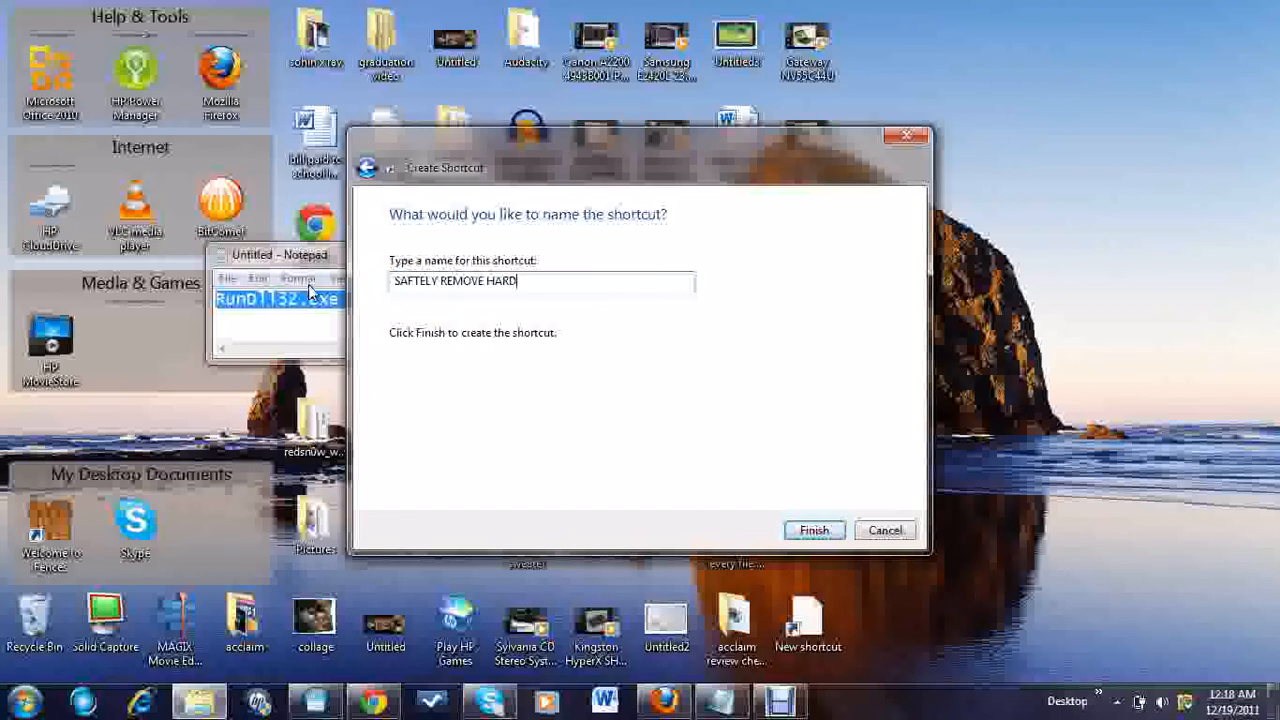
click(812, 530)
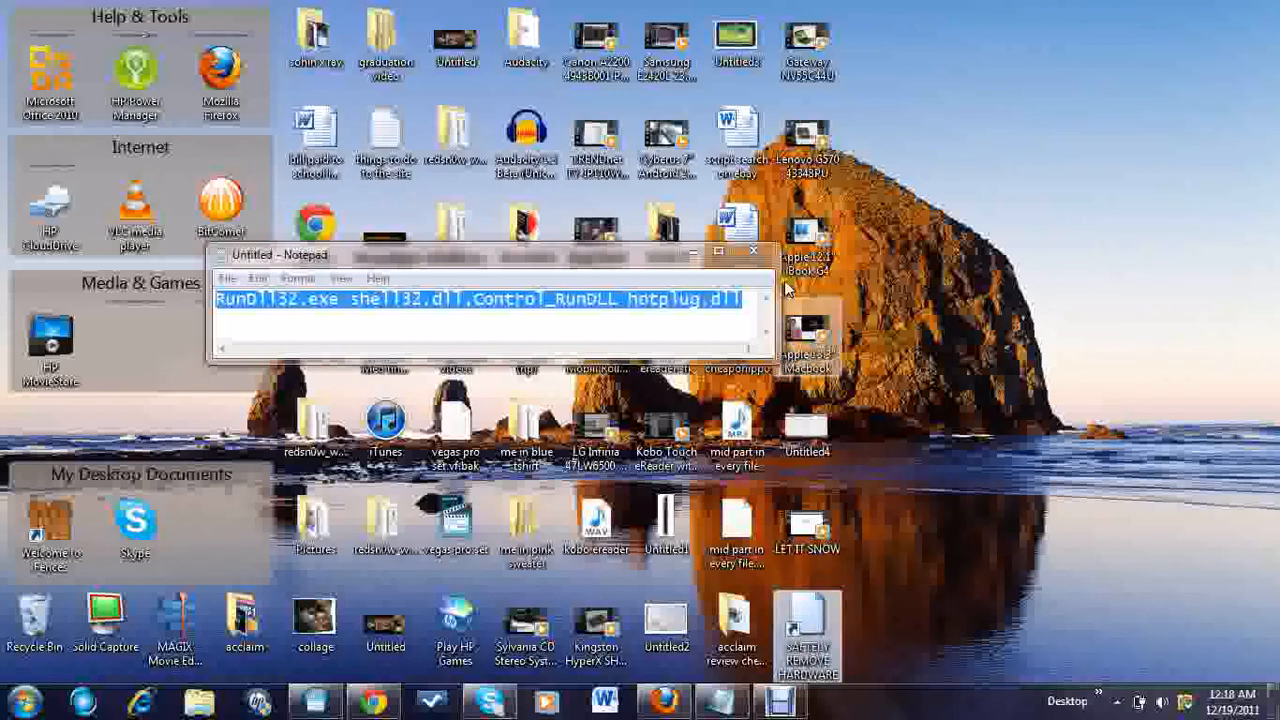
mouse_move(816, 422)
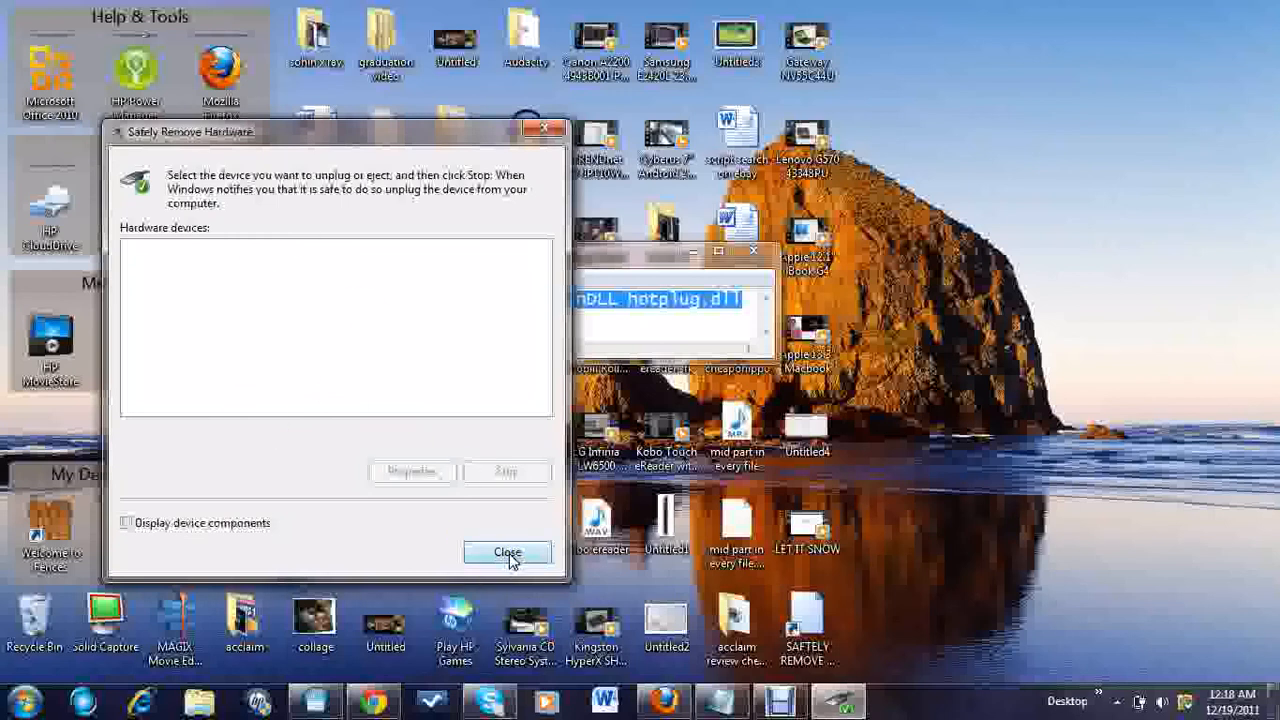
click(508, 552)
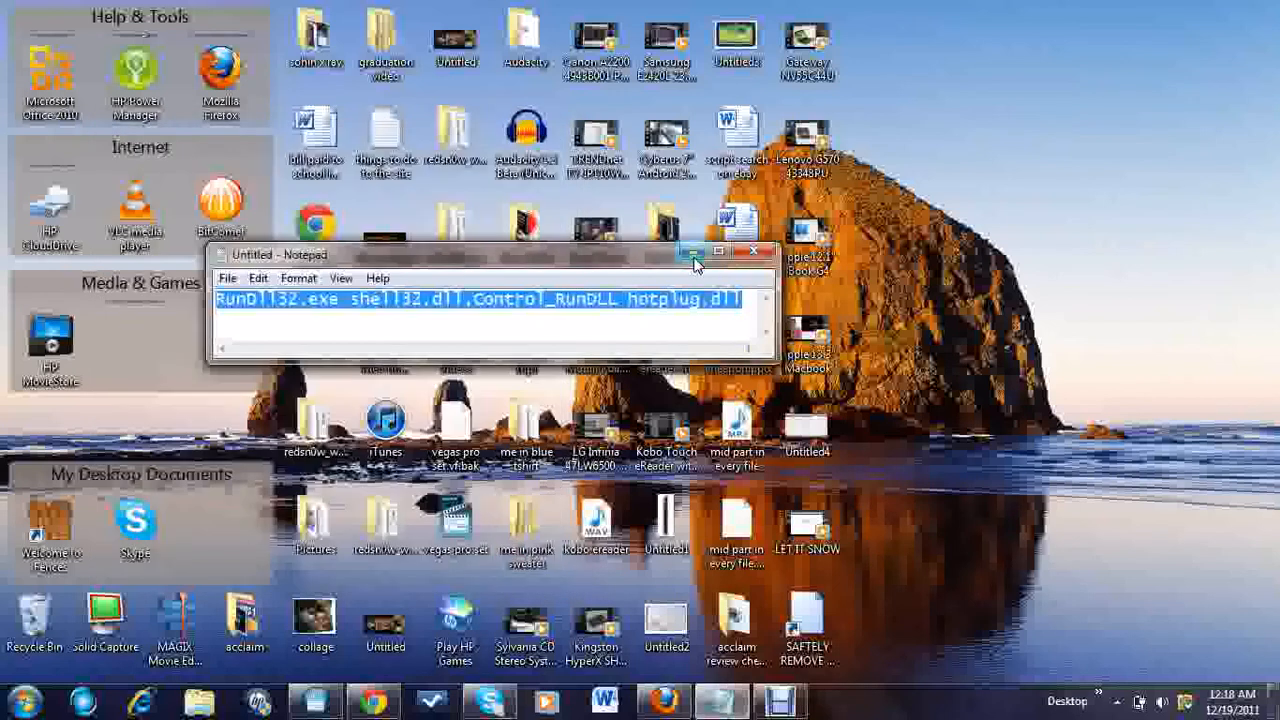
mouse_move(730, 300)
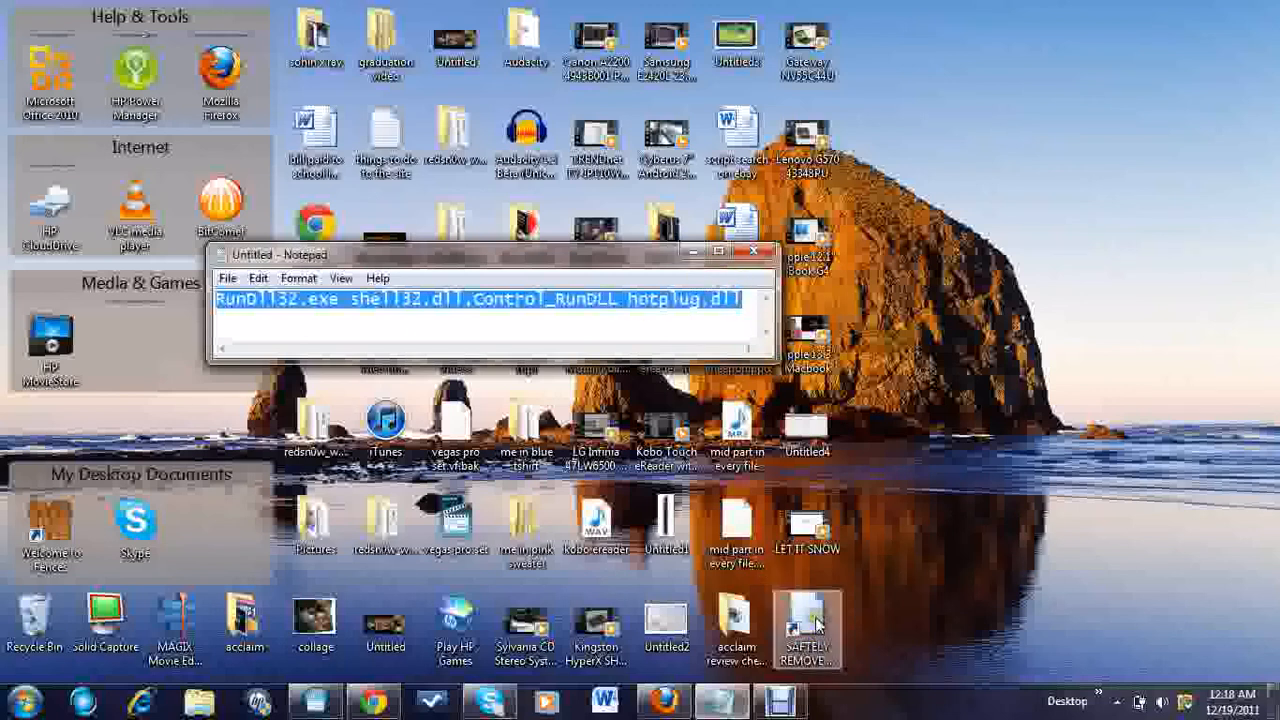
mouse_move(808, 620)
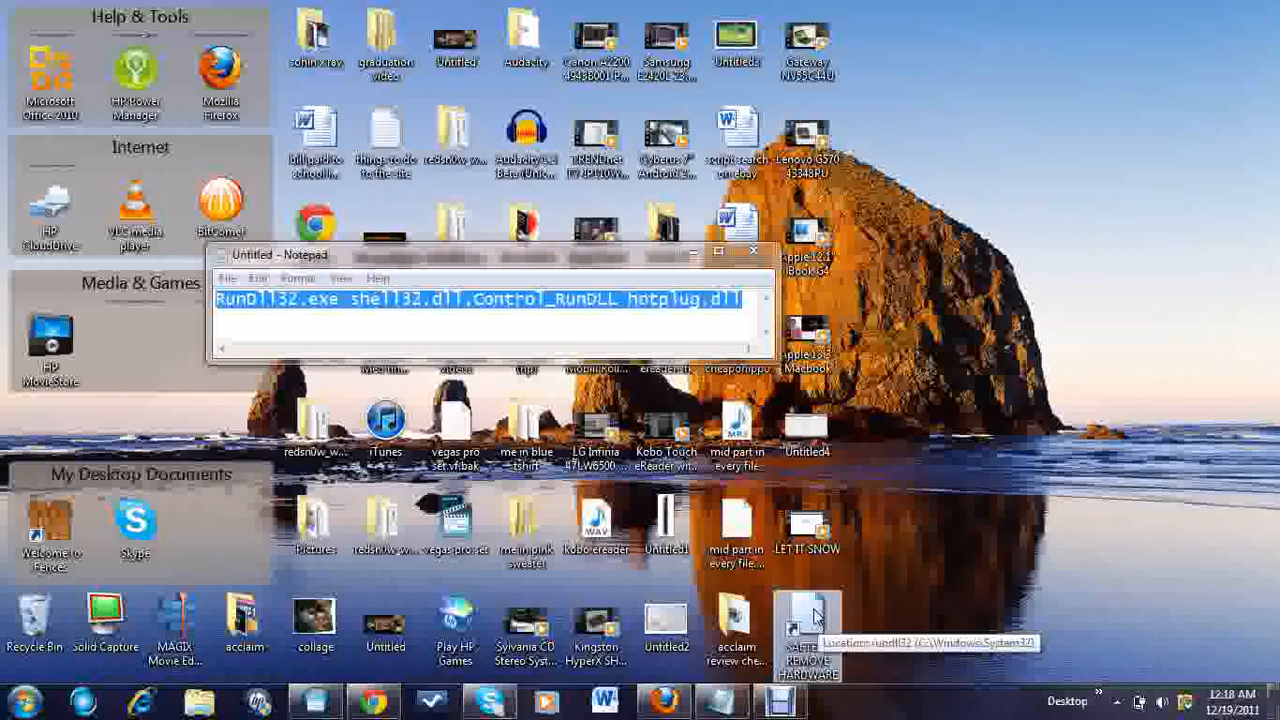